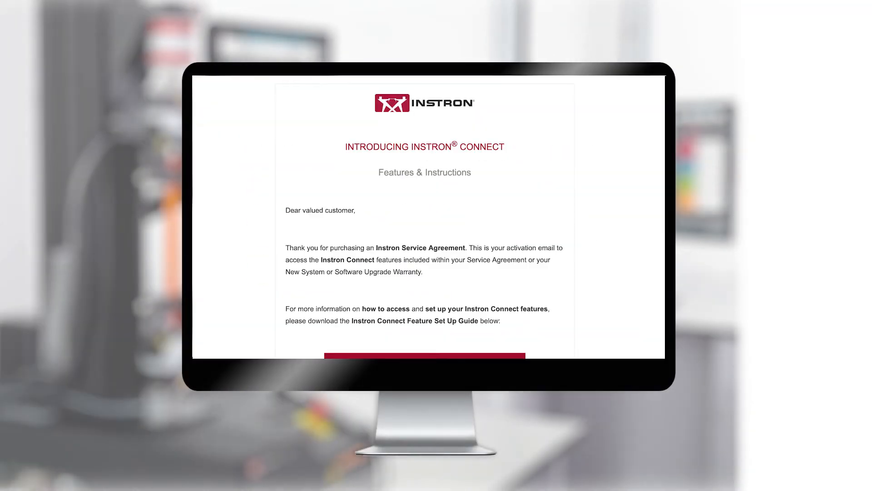
Read through the activation email and follow its Instron Connect Portal link to the sign-in page
scroll(down, 3)
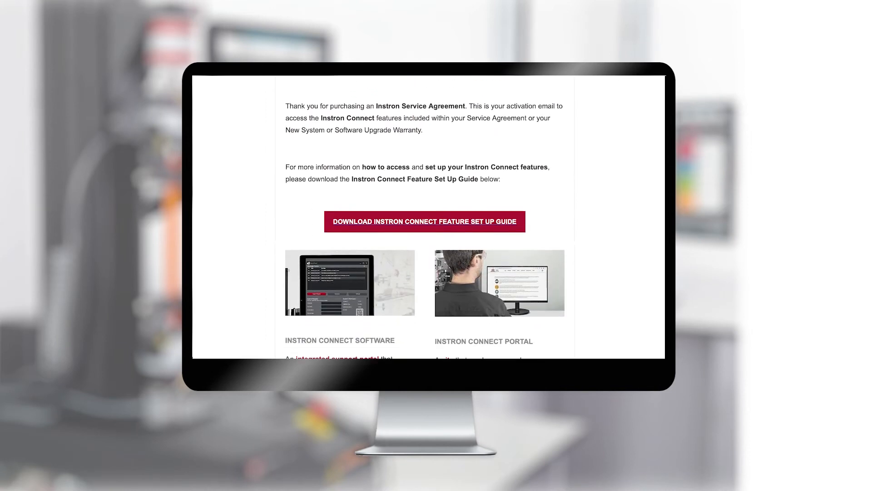
scroll(down, 3)
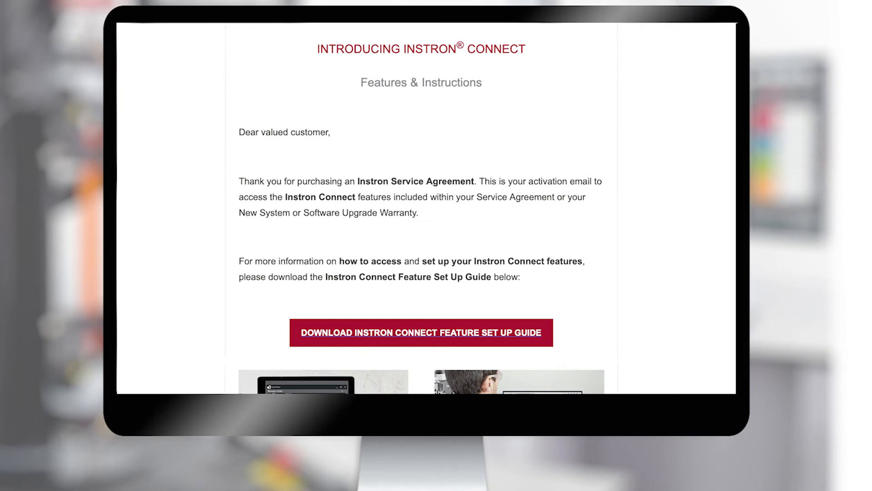
click(421, 332)
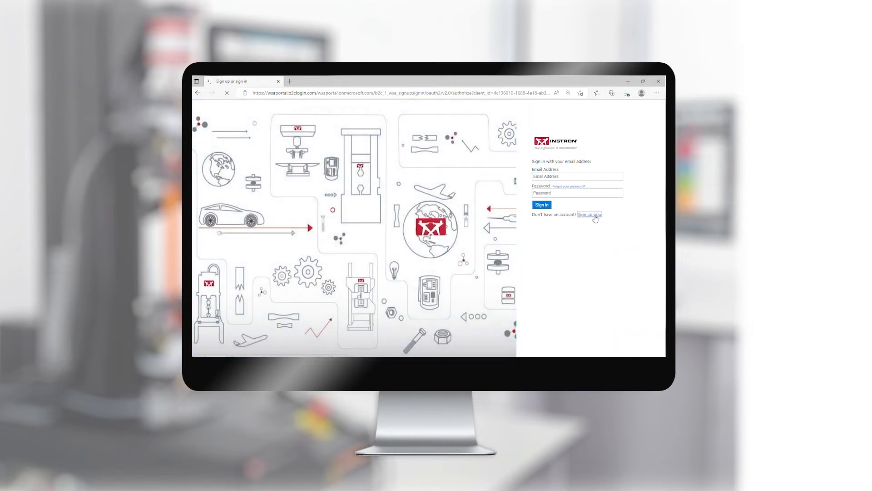
Begin a new account sign-up with the saved email address and request its verification code
click(589, 214)
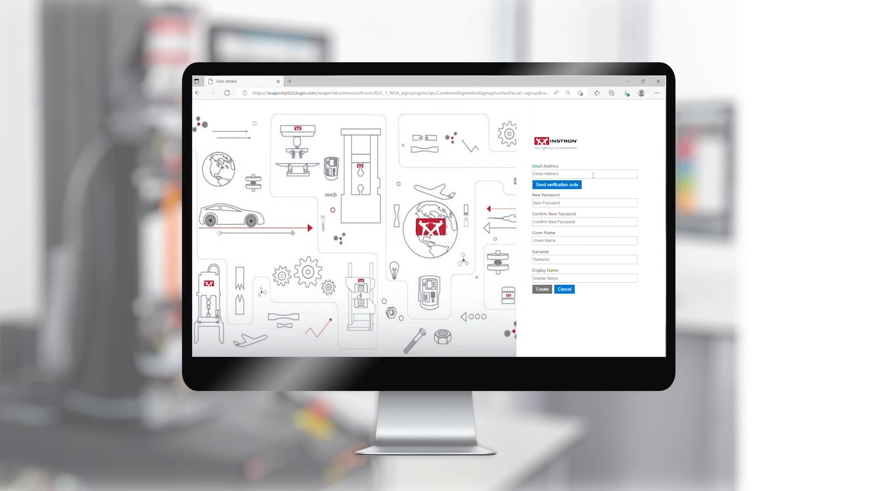
text(Inn)
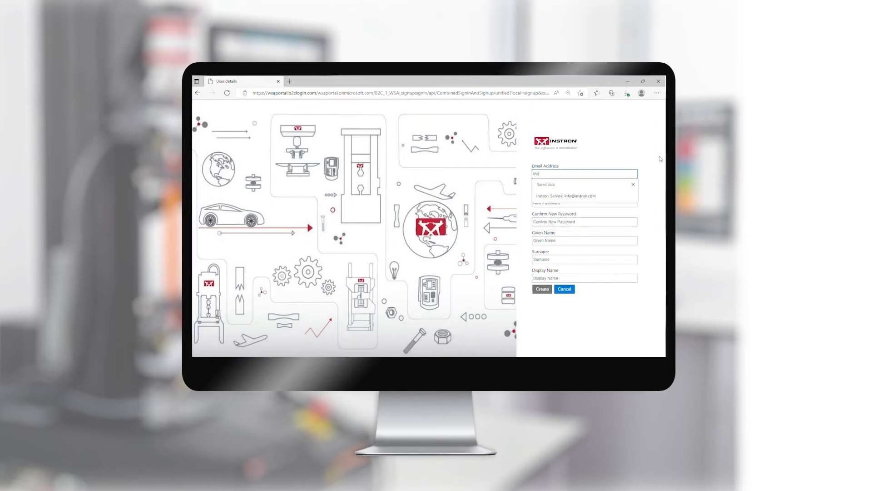
click(565, 196)
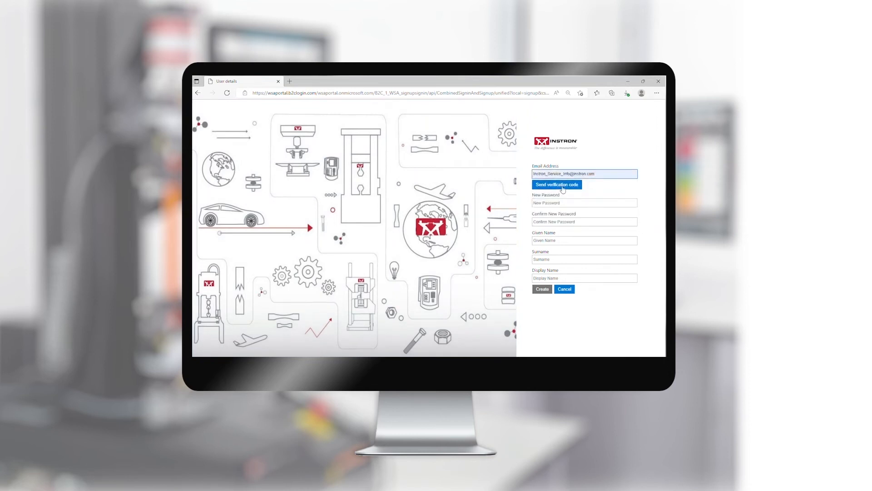
click(556, 185)
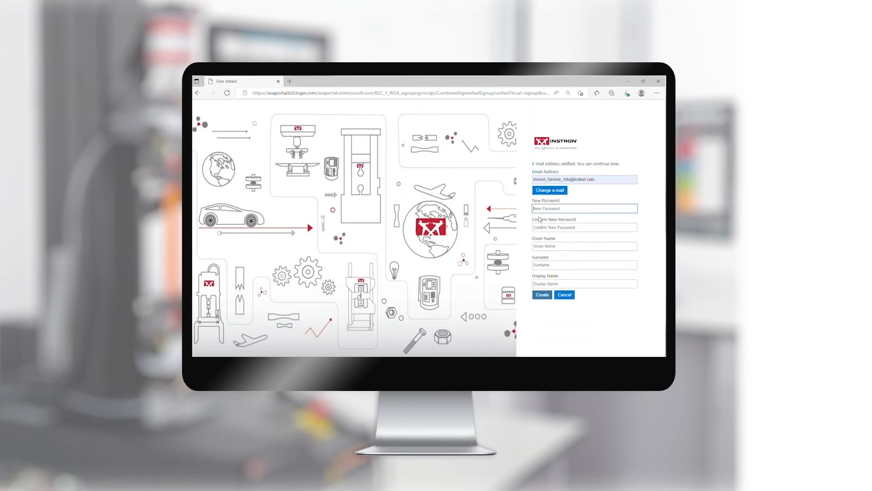
Fill in the password and name details from saved entries and create the portal account
text(1)
click(585, 265)
text(Bloggs)
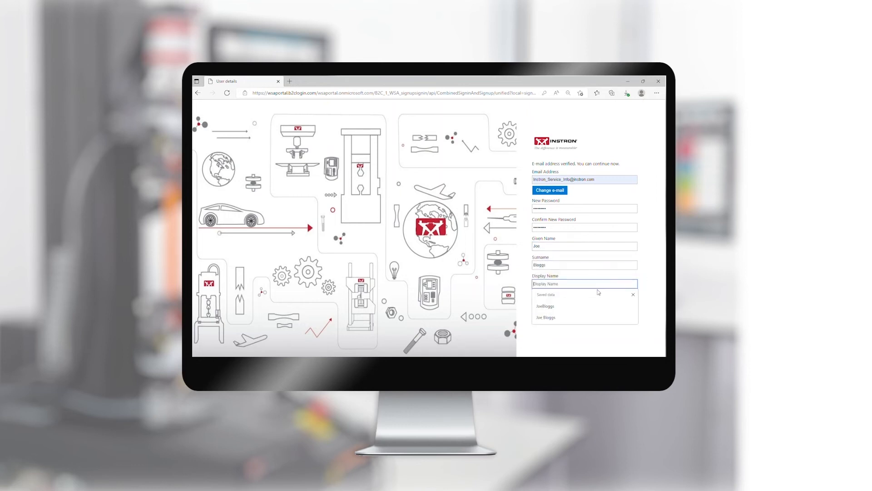
click(546, 306)
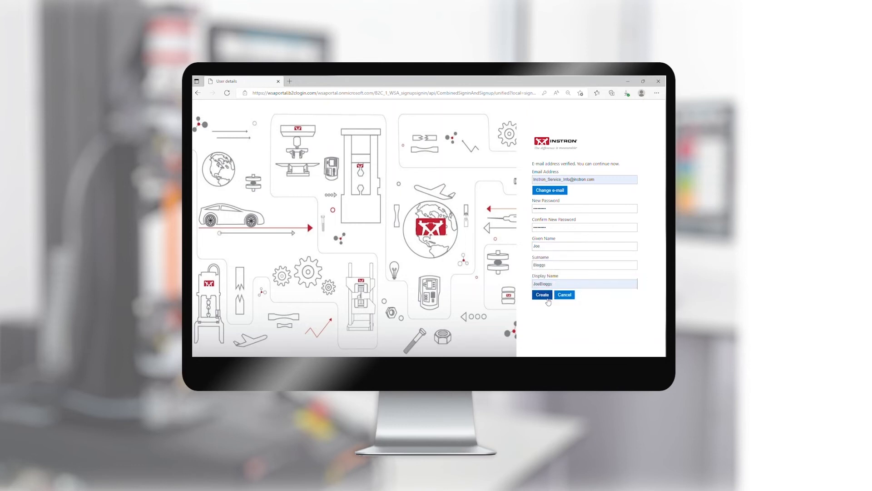
click(542, 294)
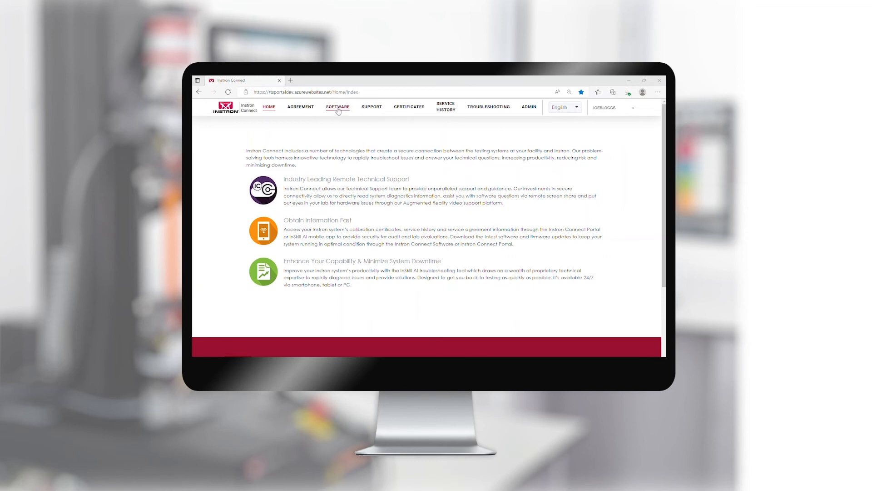
Start a support request with Instron Connect Portal Access as the request type, revealing the additional user fields
click(371, 107)
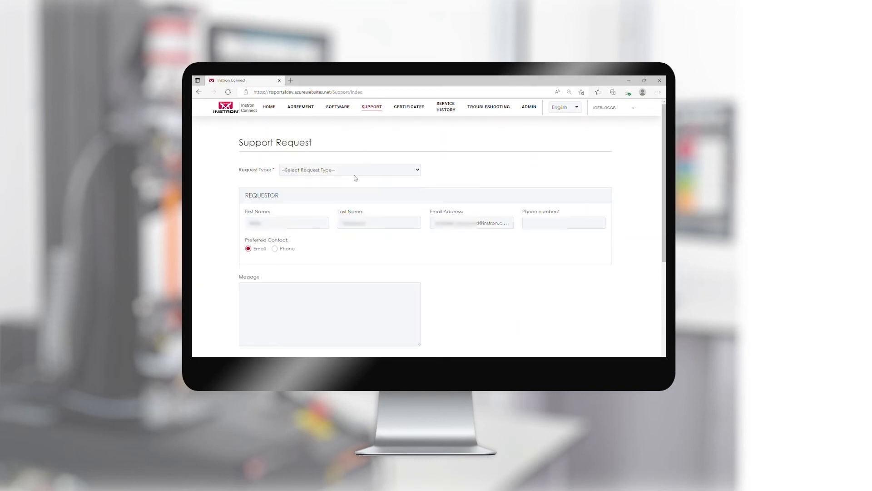
click(349, 170)
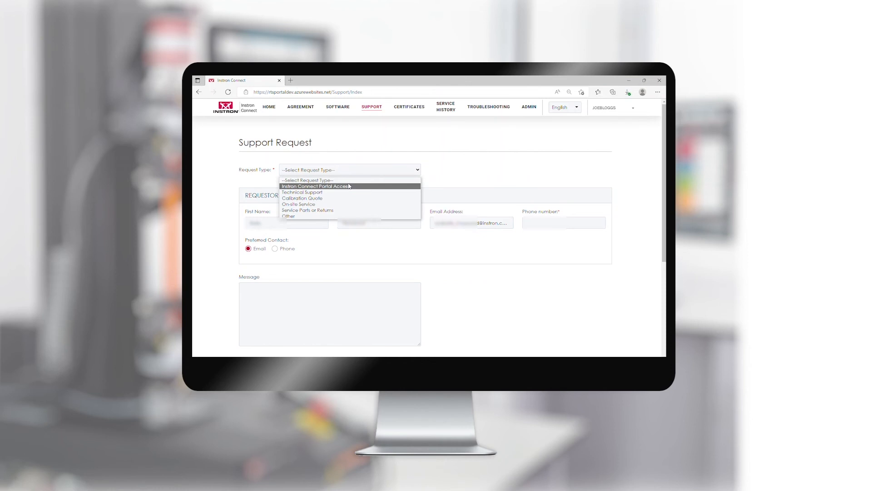
click(315, 186)
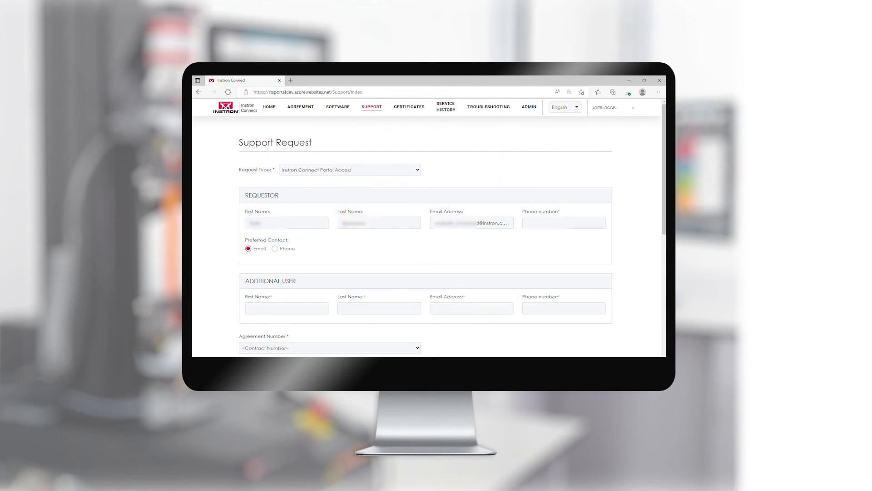
scroll(down, 3)
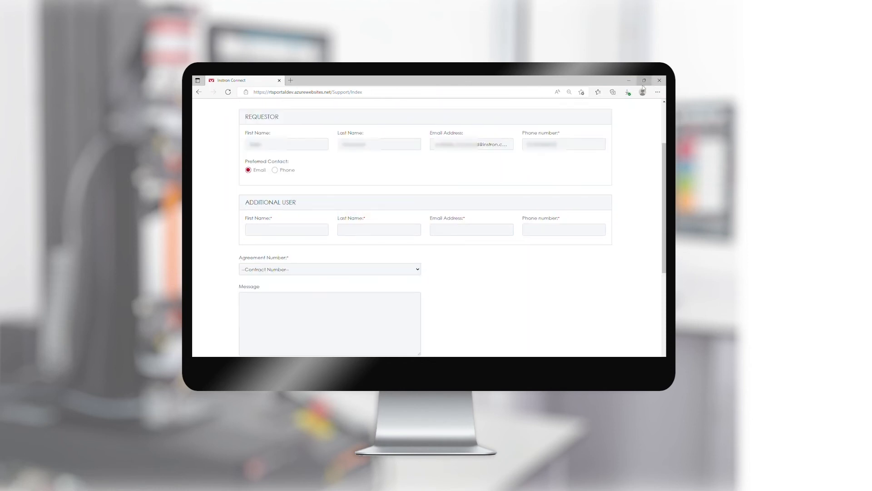